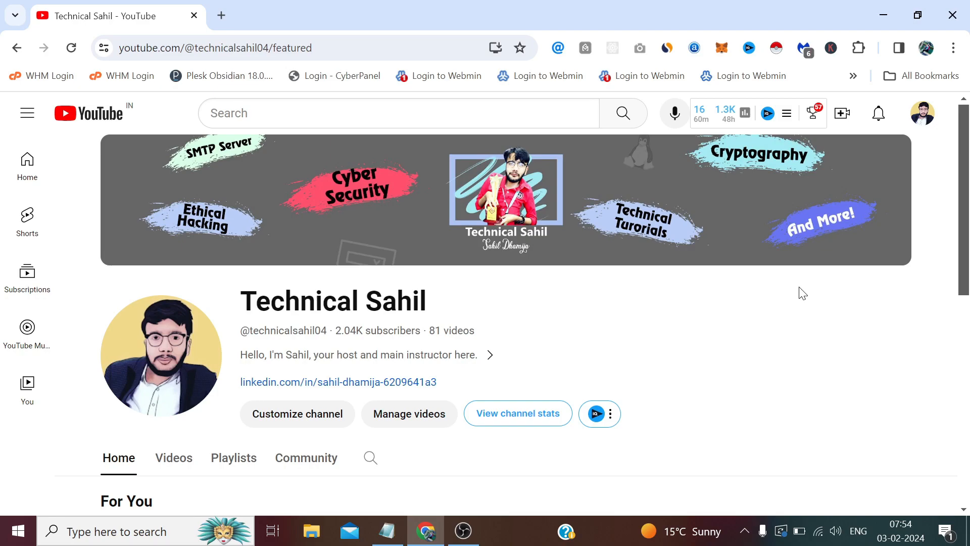
mouse_move(379, 286)
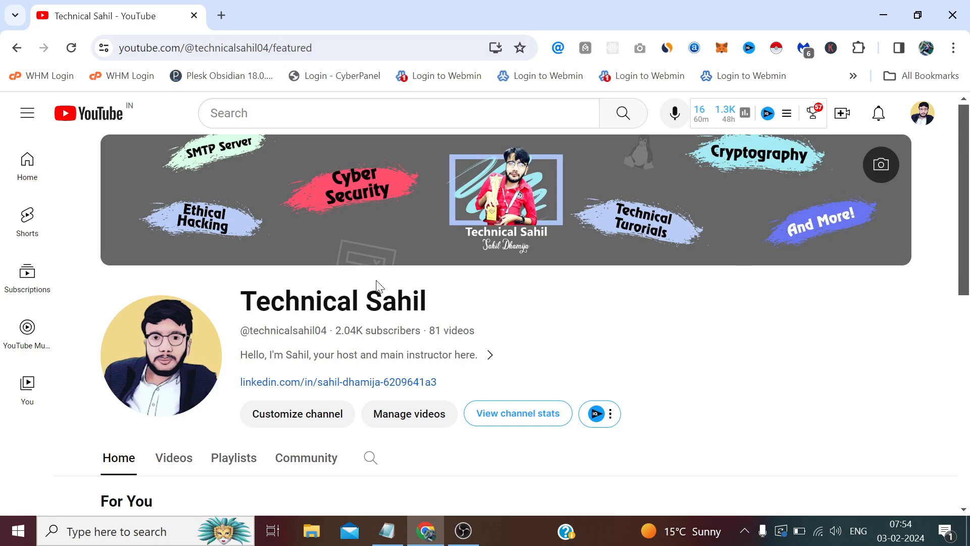
mouse_move(742, 302)
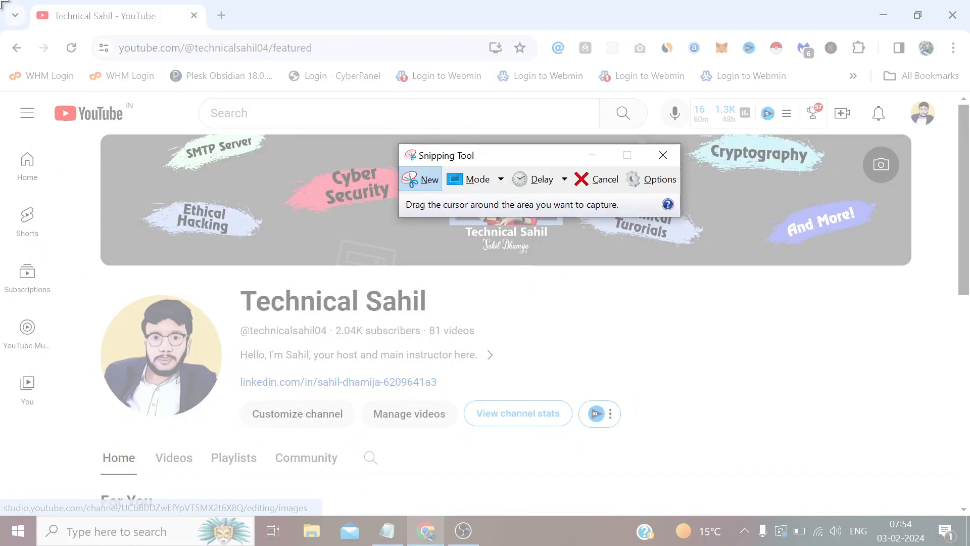
Take a Snipping Tool snip of the visible page, review it and discard it unsaved
click(662, 154)
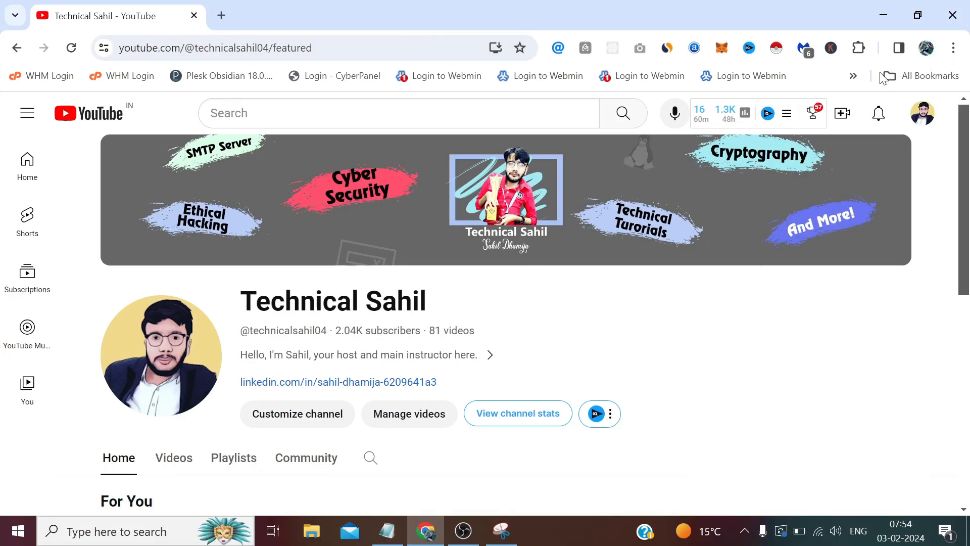
scroll(down, 3)
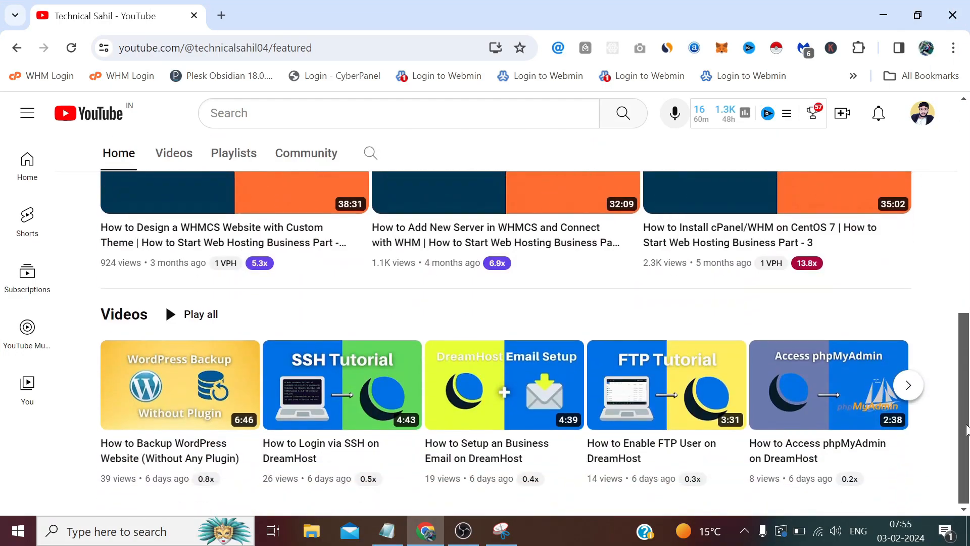
scroll(up, 3)
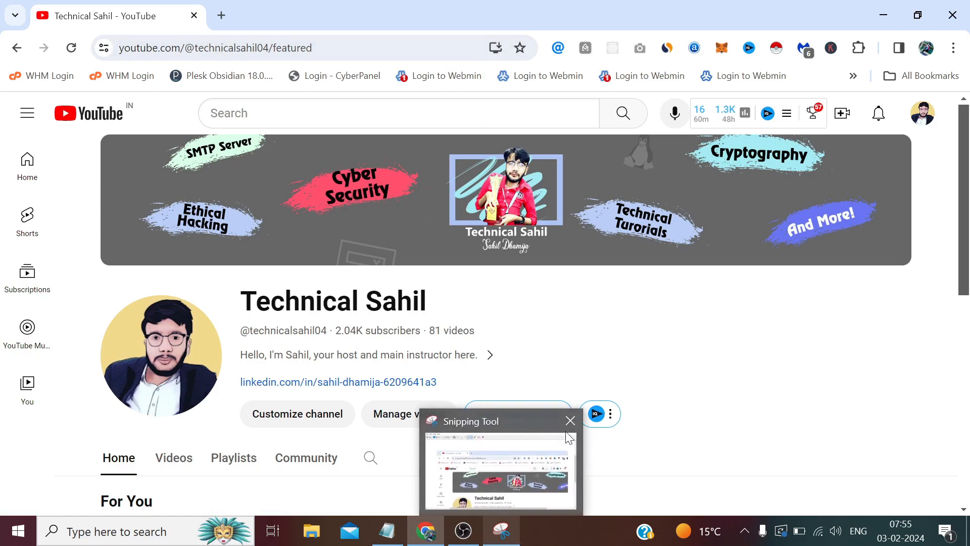
click(569, 420)
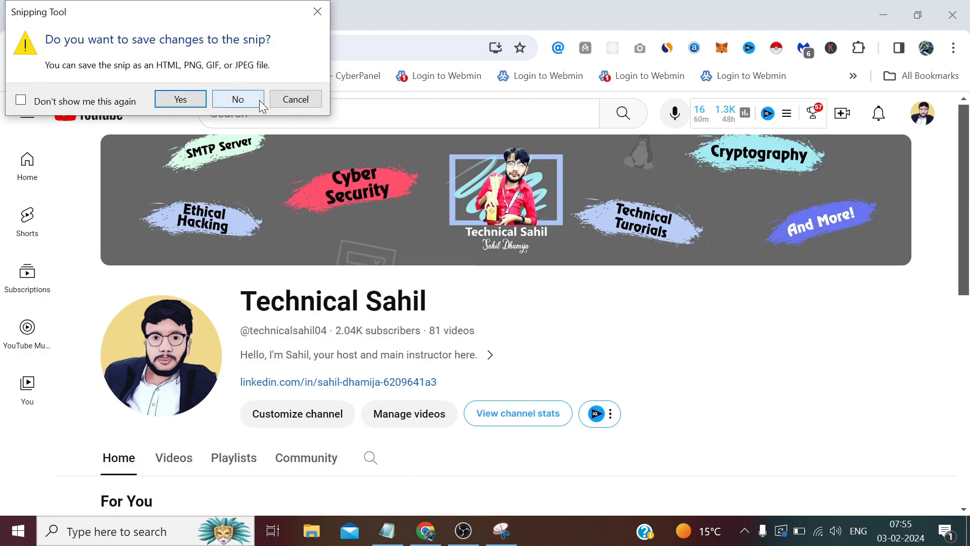
click(237, 99)
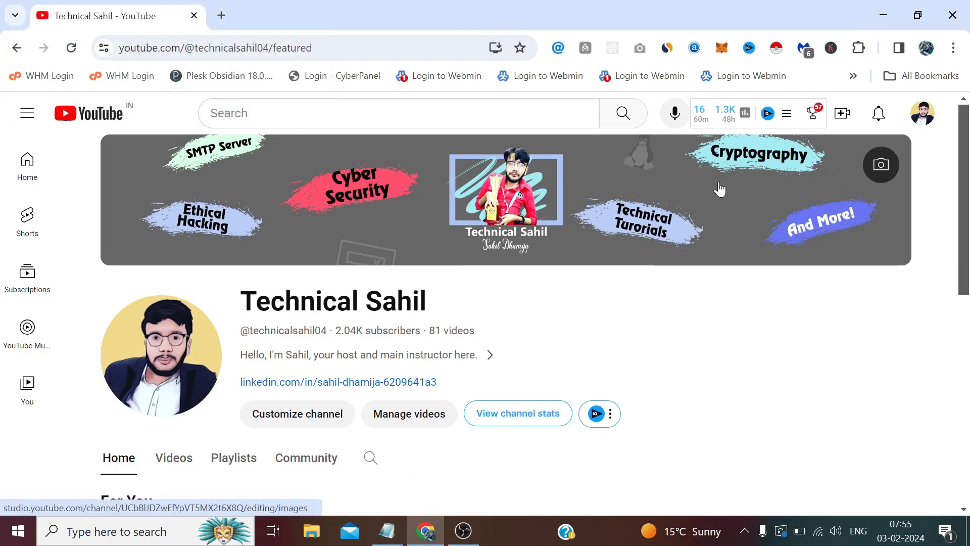
mouse_move(694, 232)
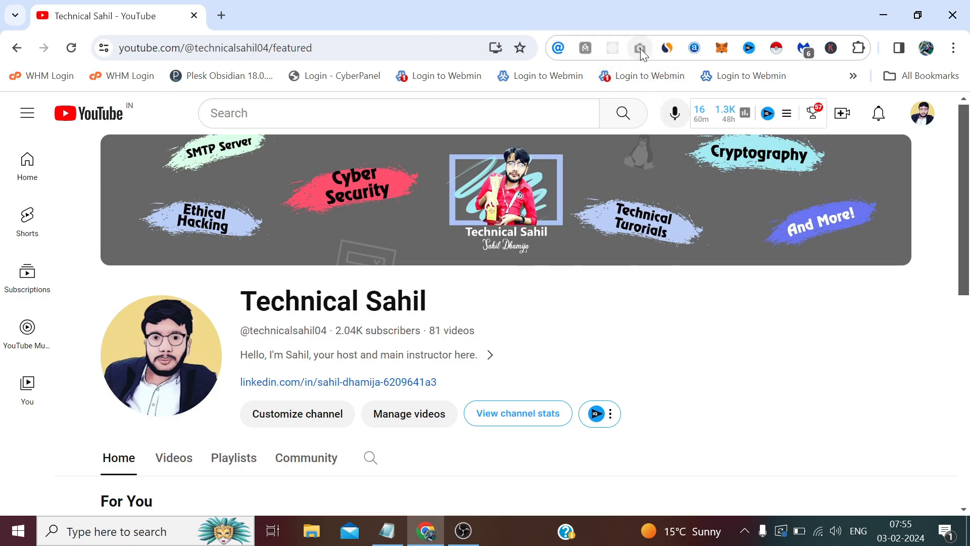
Run GoFullPage on the YouTube channel's Home page to capture it full length
click(639, 47)
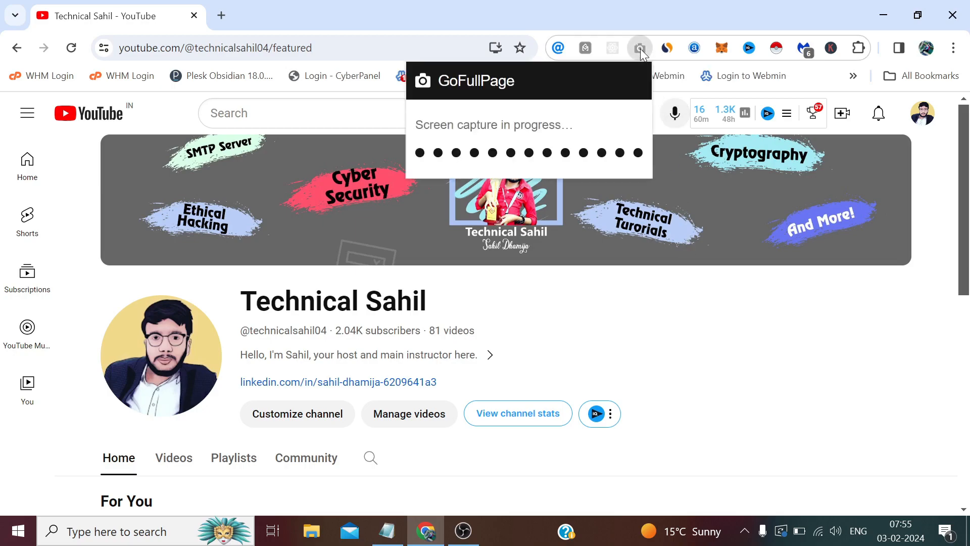
scroll(down, 3)
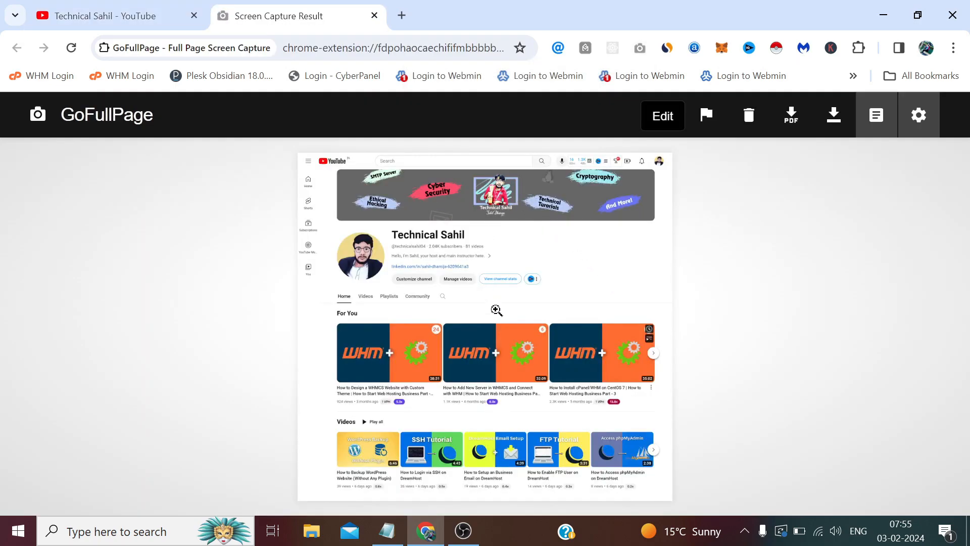
mouse_move(422, 296)
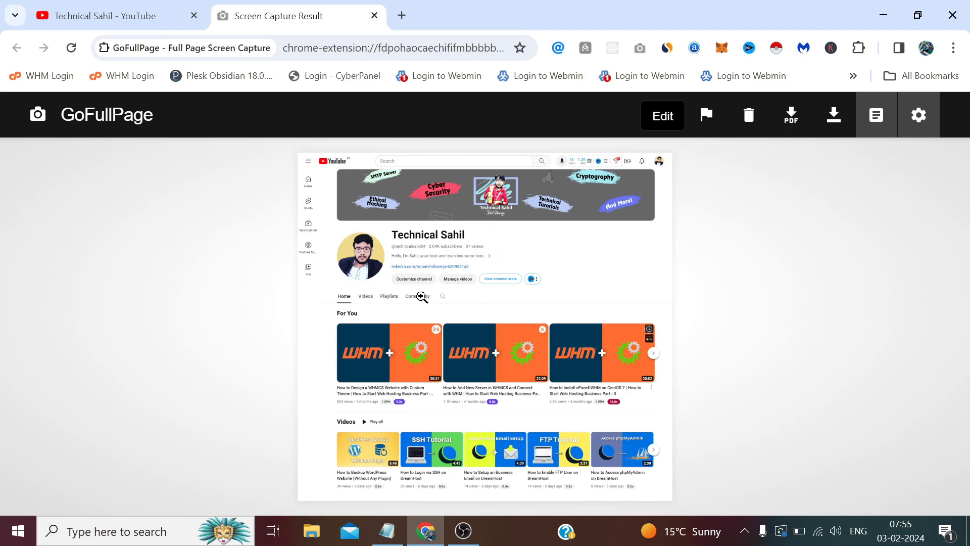
mouse_move(264, 208)
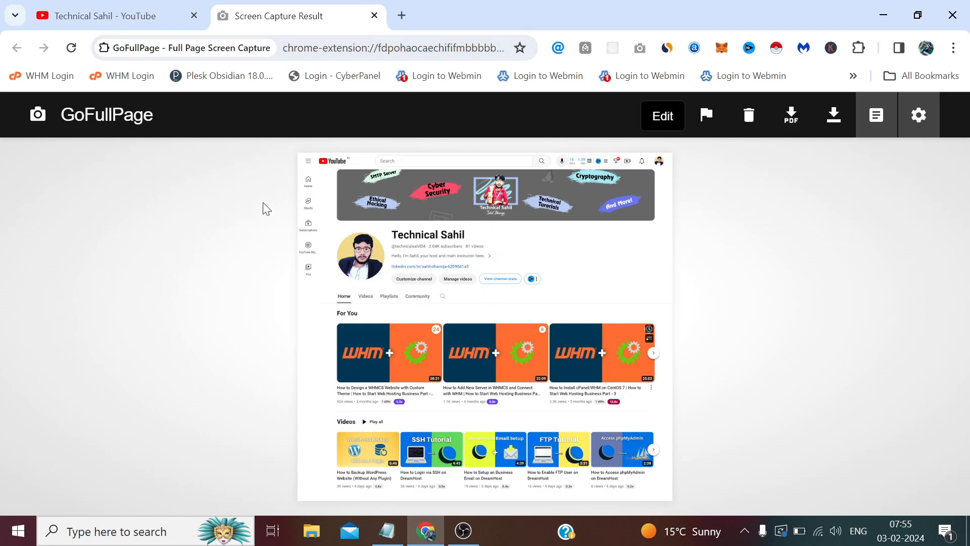
mouse_move(297, 92)
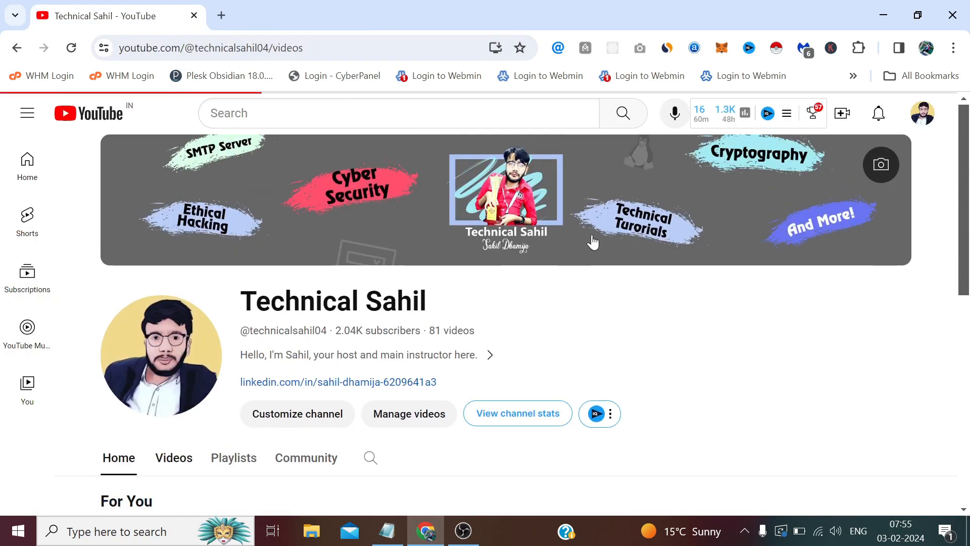
Capture the channel's Videos page full length with GoFullPage, then close the result tab
click(173, 457)
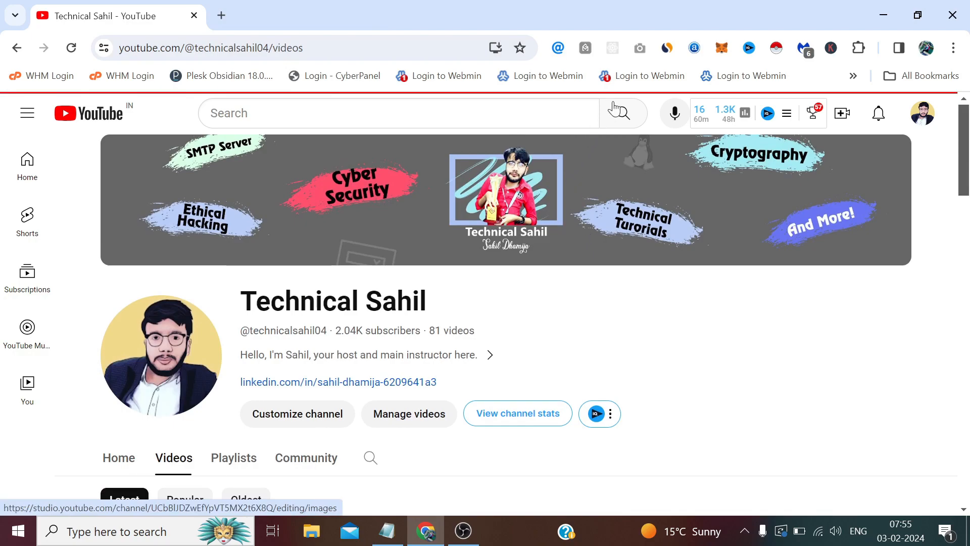
click(639, 48)
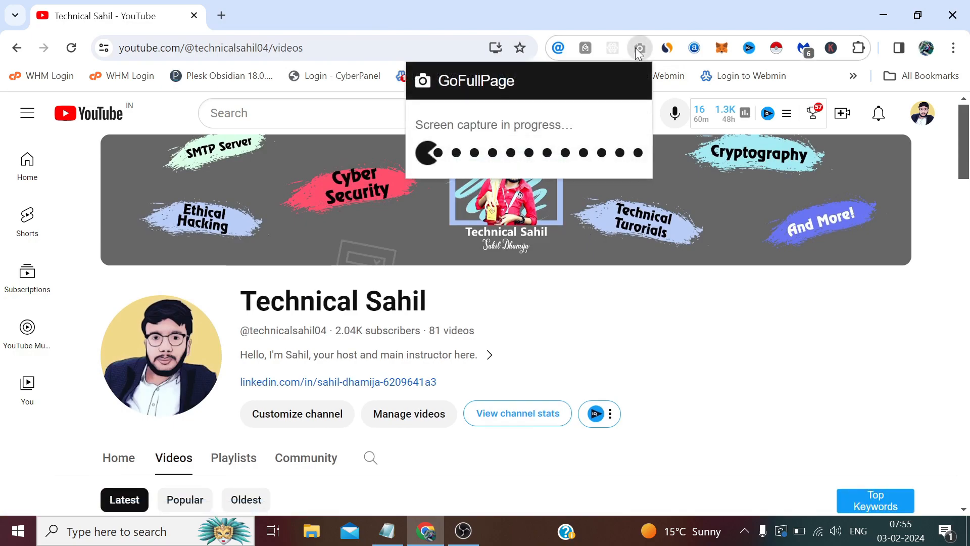
scroll(down, 3)
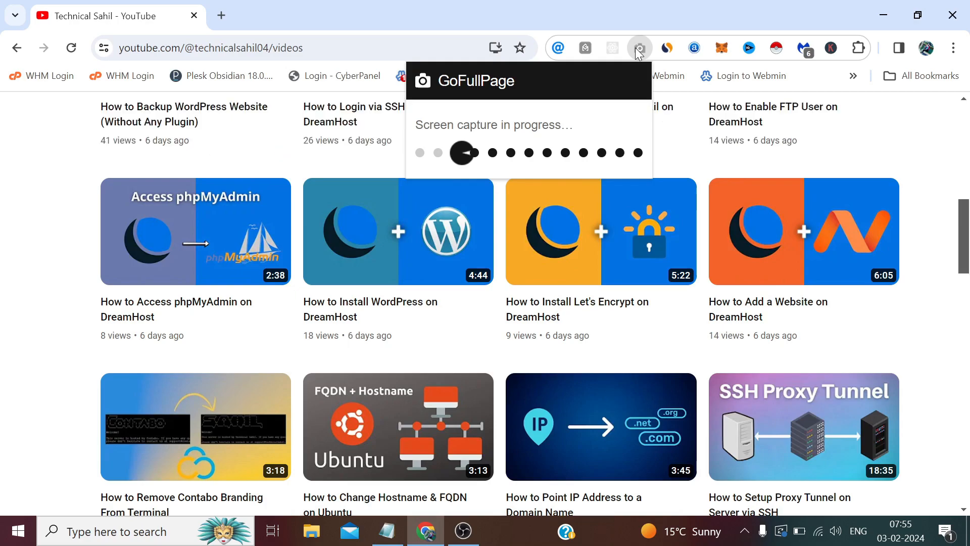
scroll(down, 3)
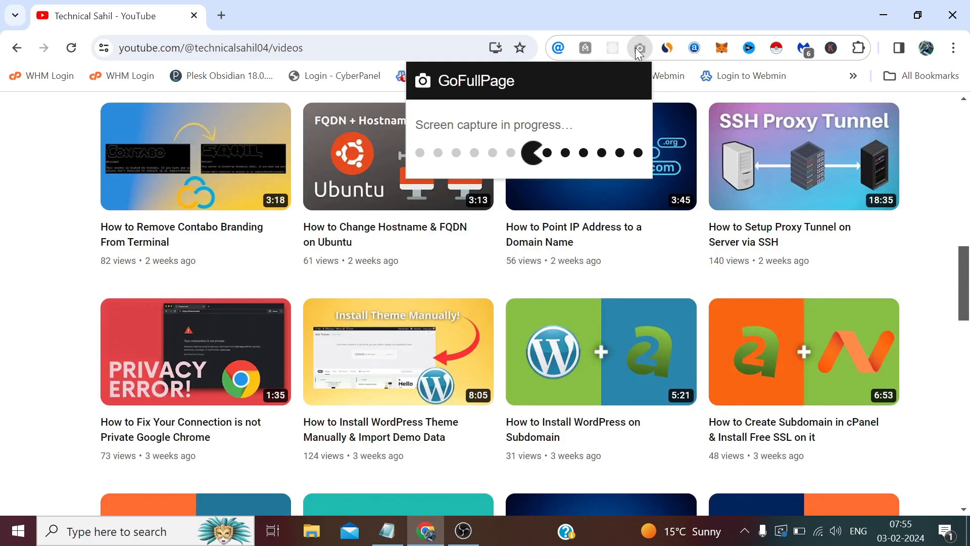
scroll(down, 3)
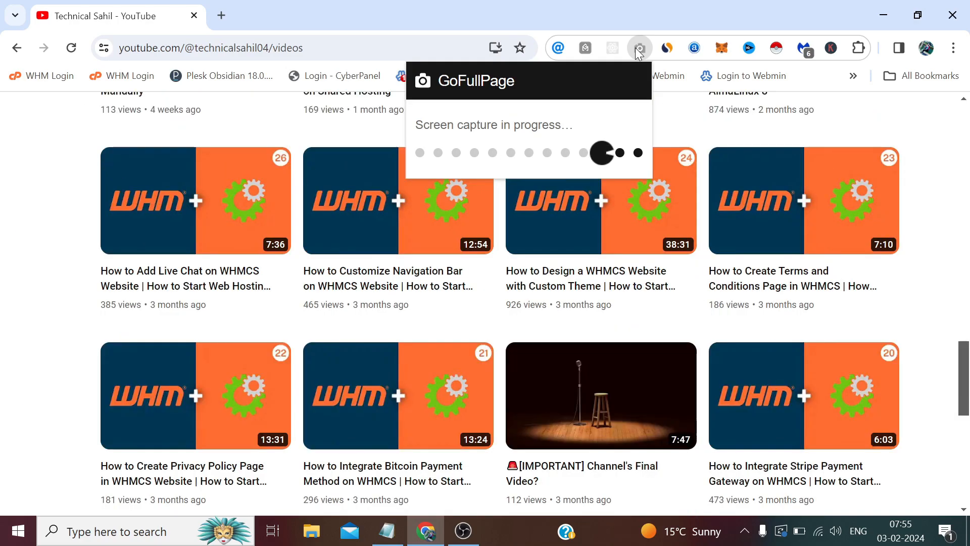
scroll(down, 3)
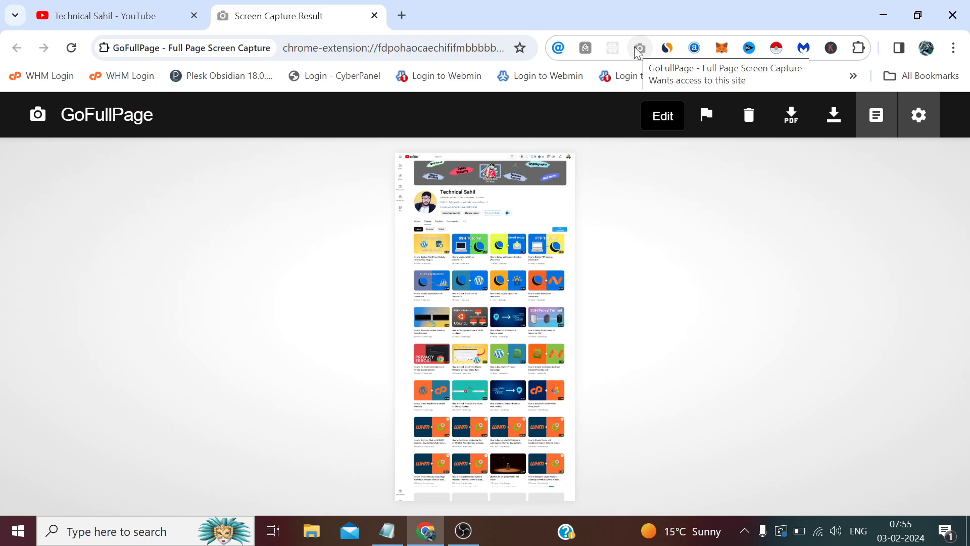
mouse_move(396, 6)
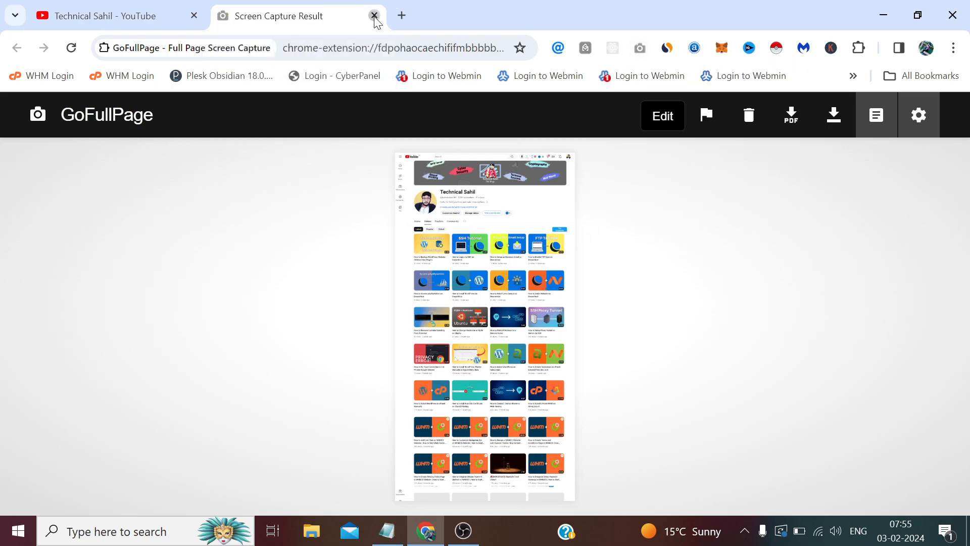
click(374, 16)
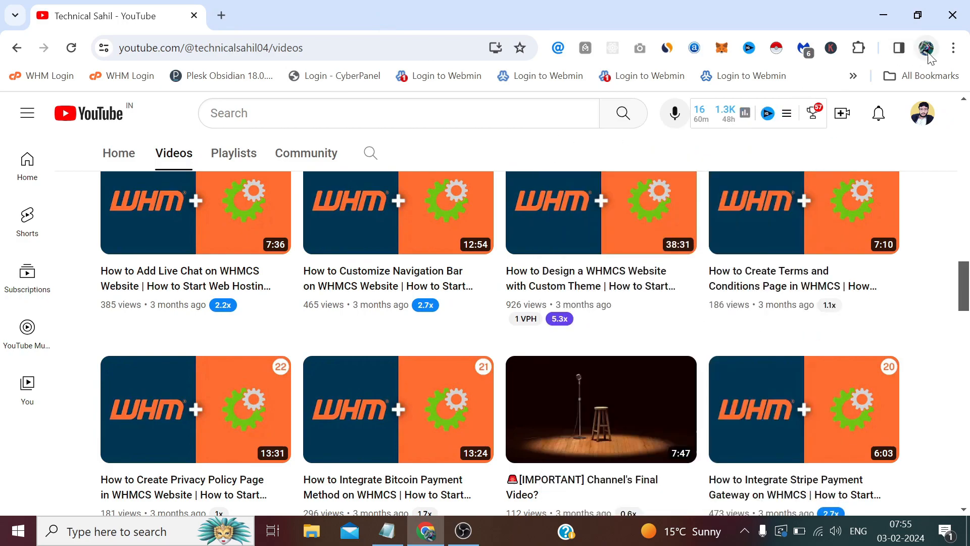
Switch Chrome profile, search Google for 'chrome web store' and open the official store
click(927, 47)
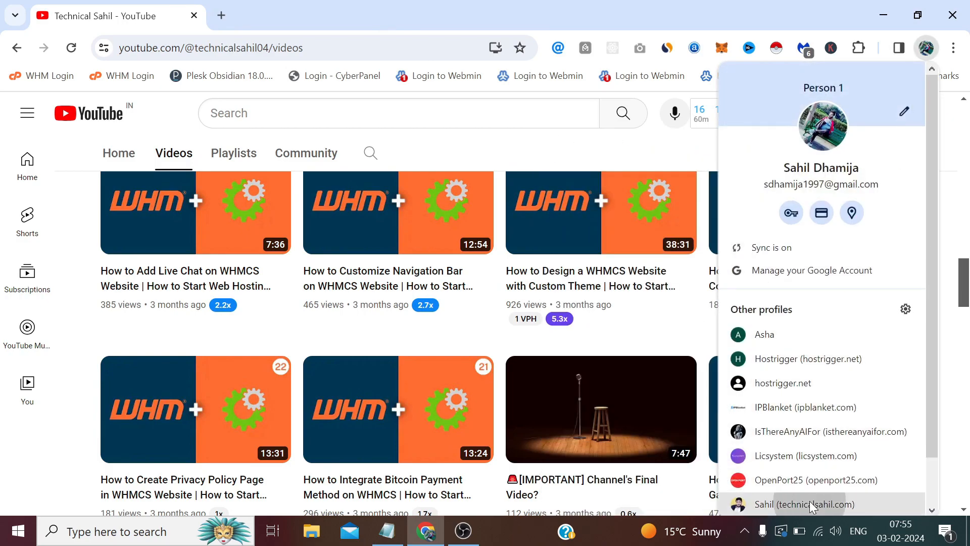
text(chat.openai.com)
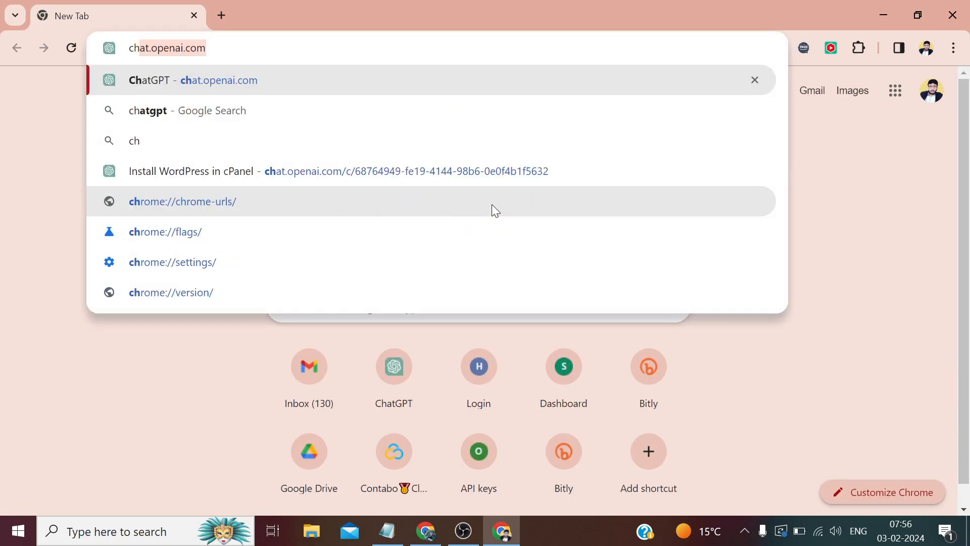
text(chrome web store)
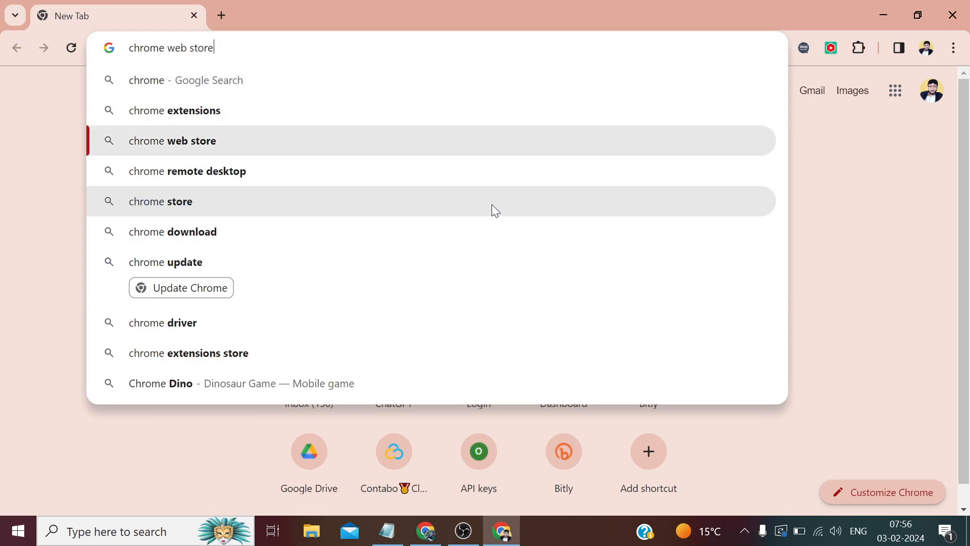
key(Return)
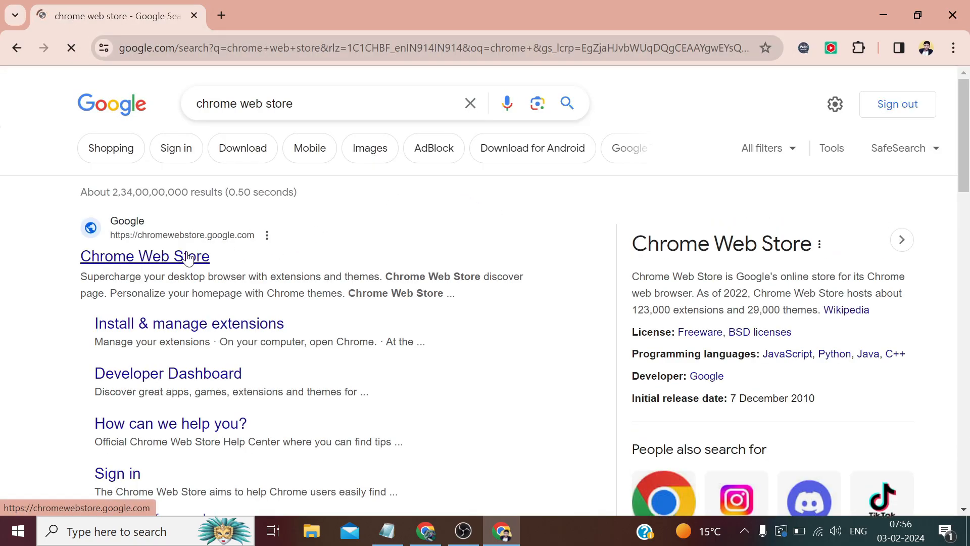
click(144, 256)
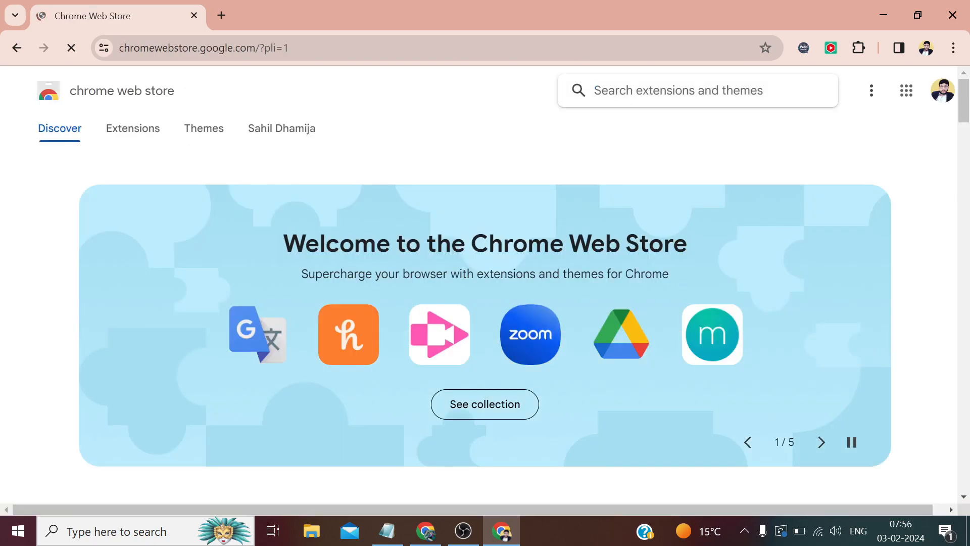
Search the store for 'gofull' and add the GoFullPage extension to Chrome
text(go)
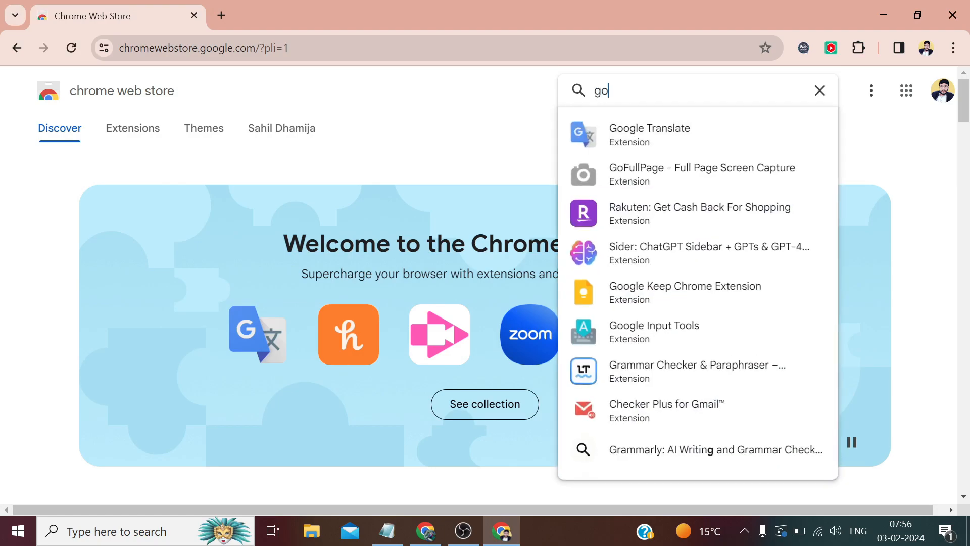
text(full)
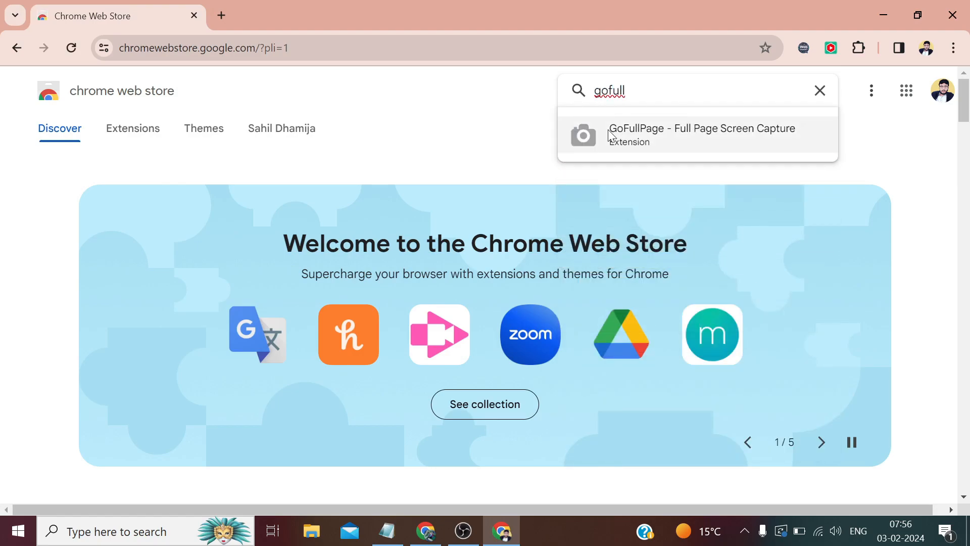
click(702, 134)
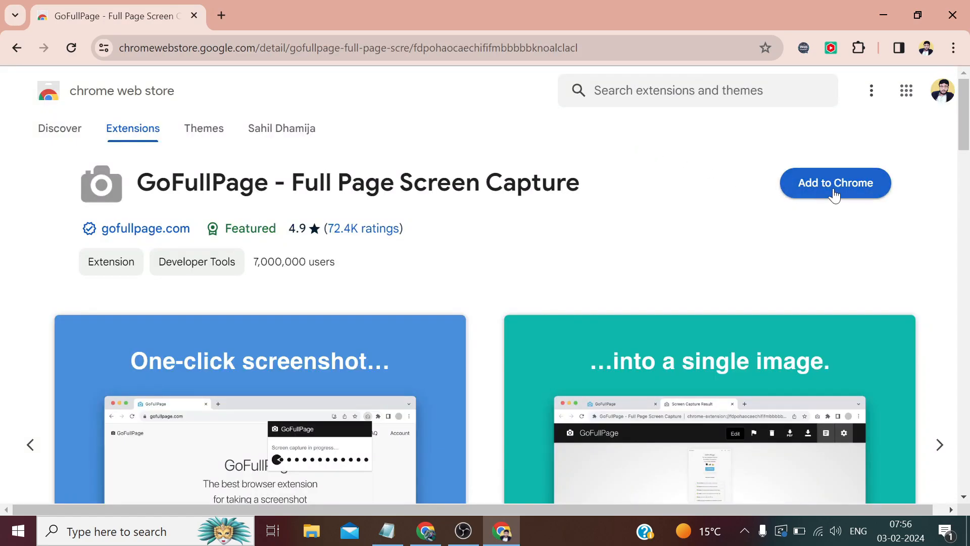
click(835, 183)
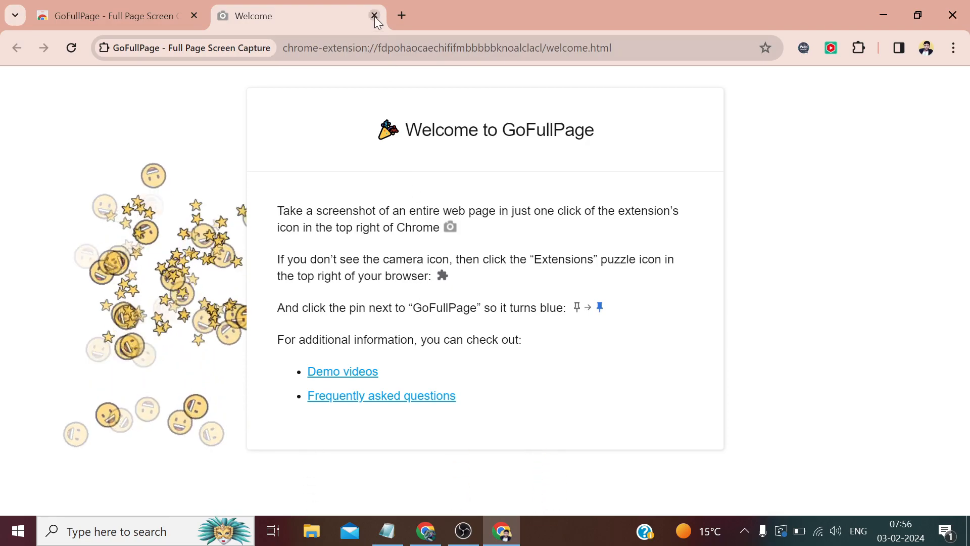
Close the welcome tab and pin GoFullPage to the toolbar from the Extensions menu
click(374, 15)
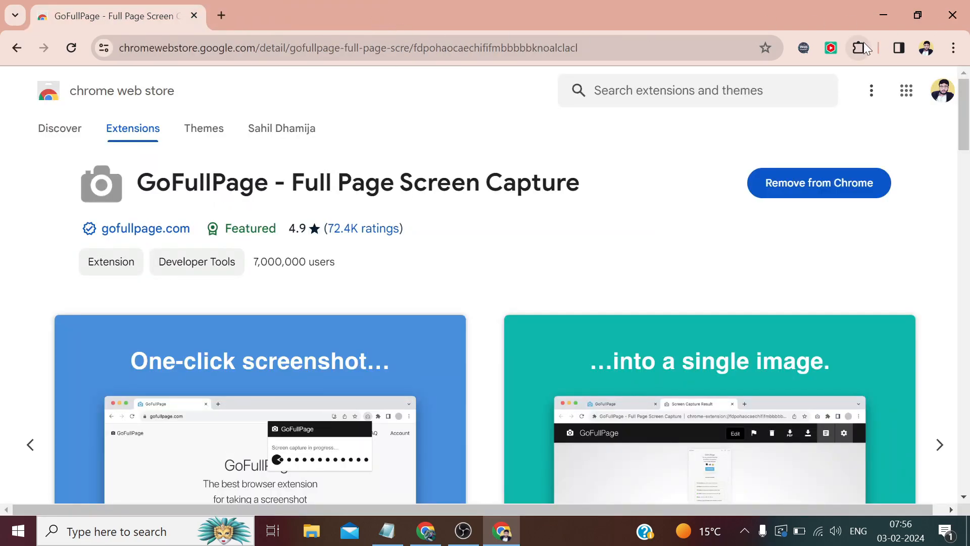
click(859, 48)
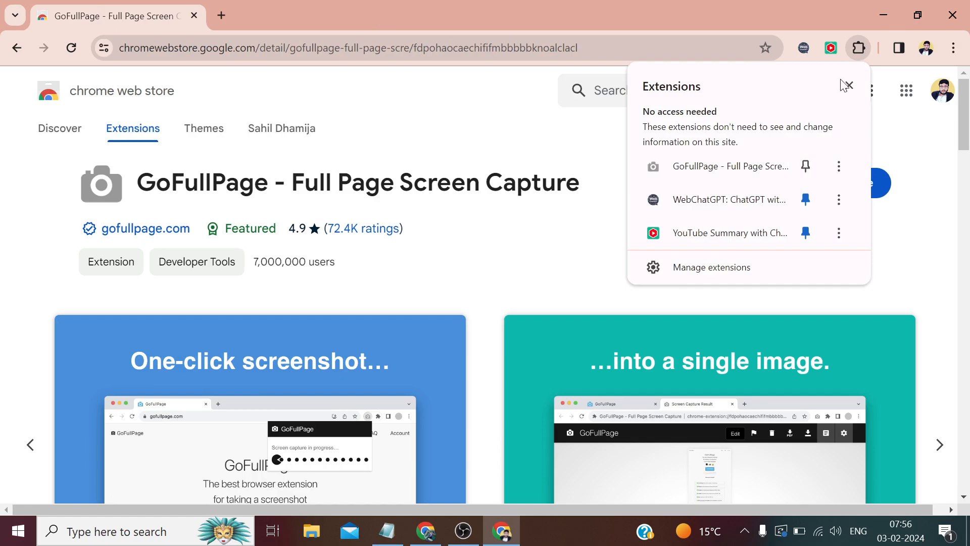
mouse_move(859, 47)
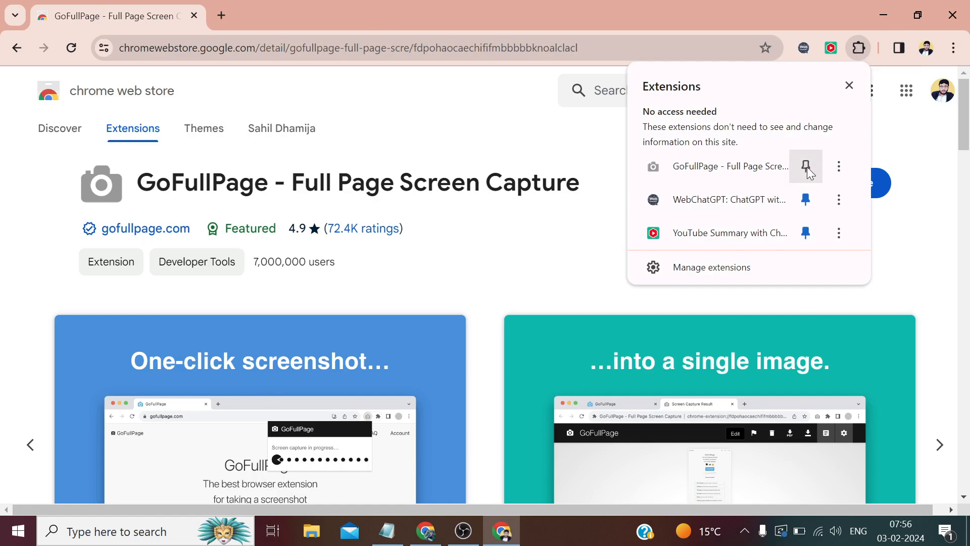
click(806, 166)
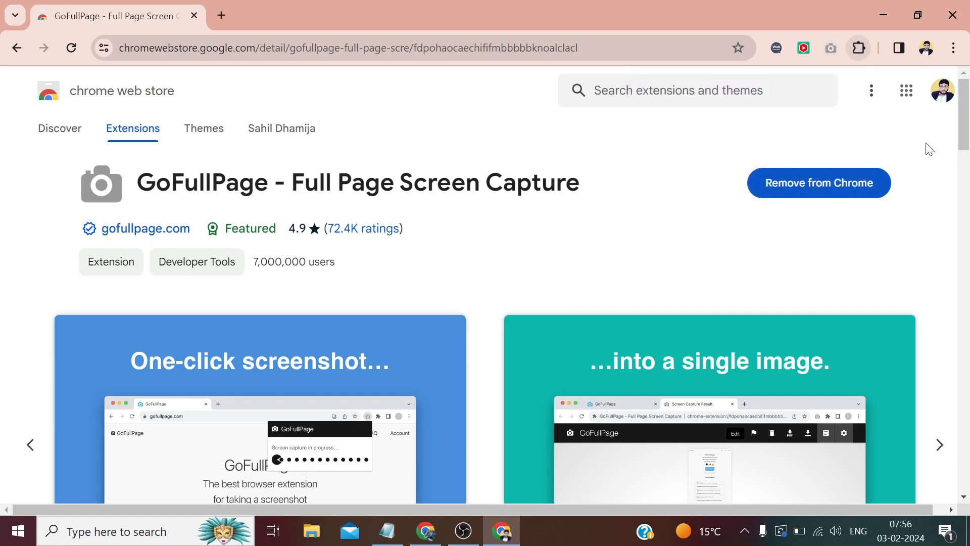
Try GoFullPage on the Web Store page and dismiss its restricted-page message
scroll(down, 3)
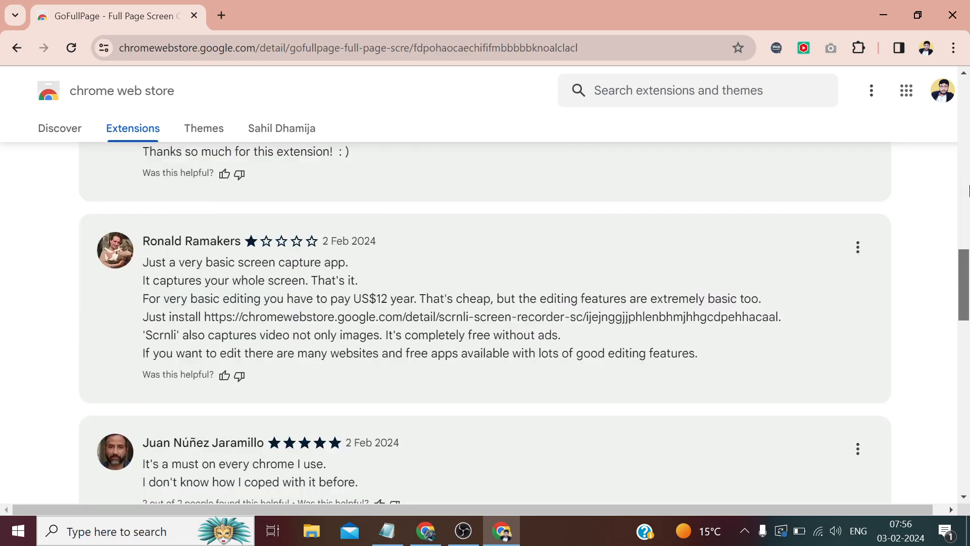
scroll(up, 3)
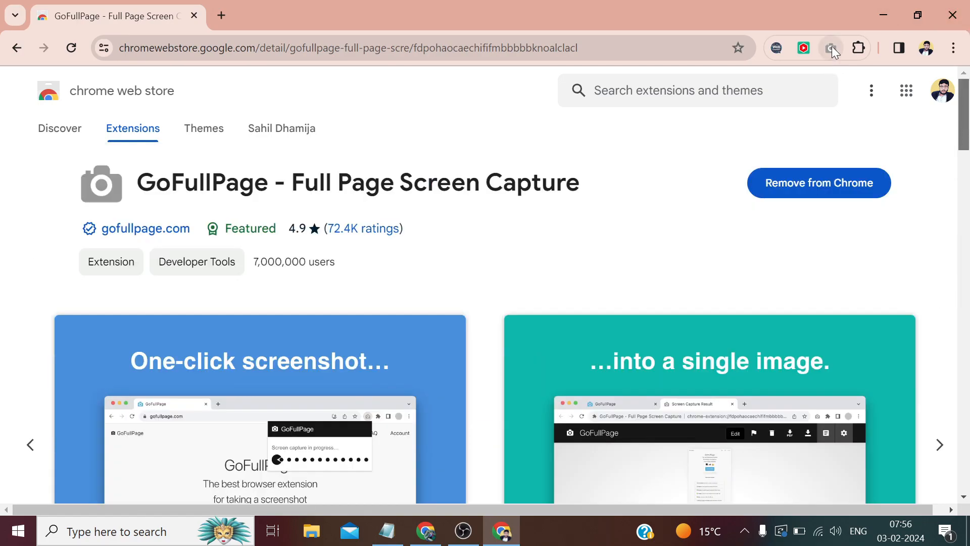
click(831, 47)
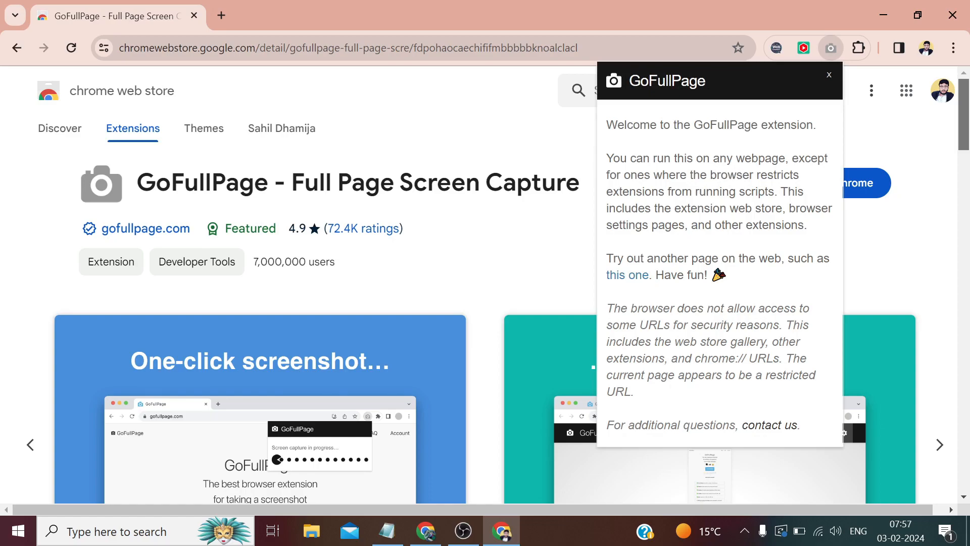
click(829, 73)
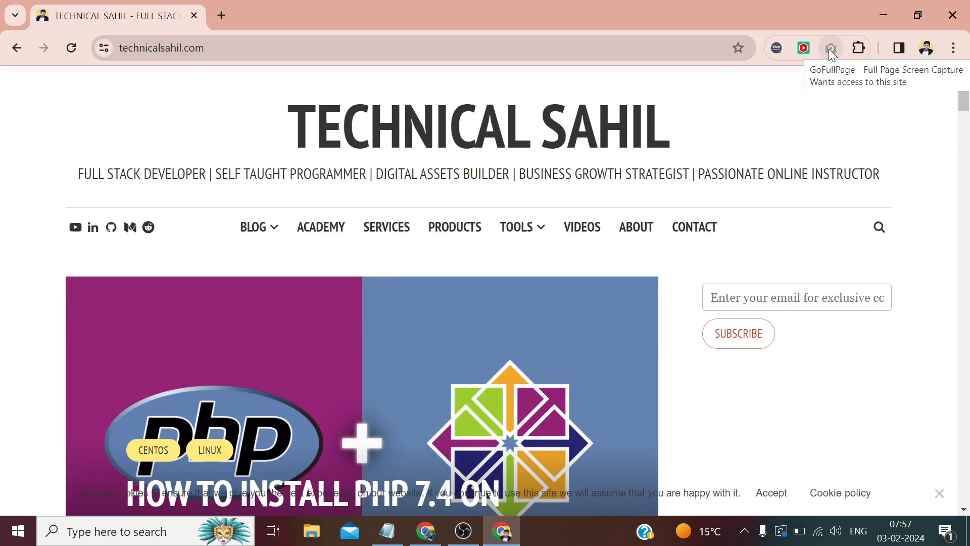
Run GoFullPage on the technicalsahil.com homepage and let it scroll through the capture
click(830, 48)
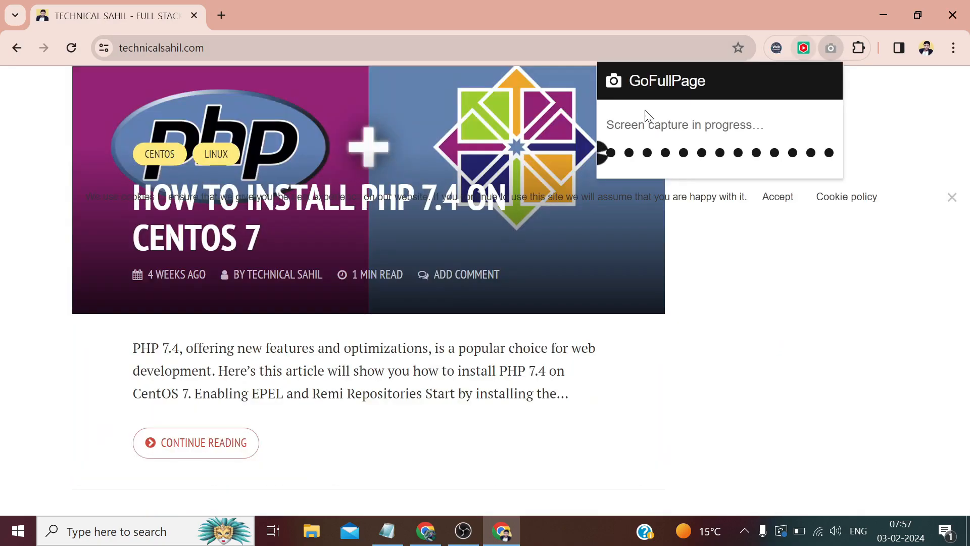
scroll(down, 3)
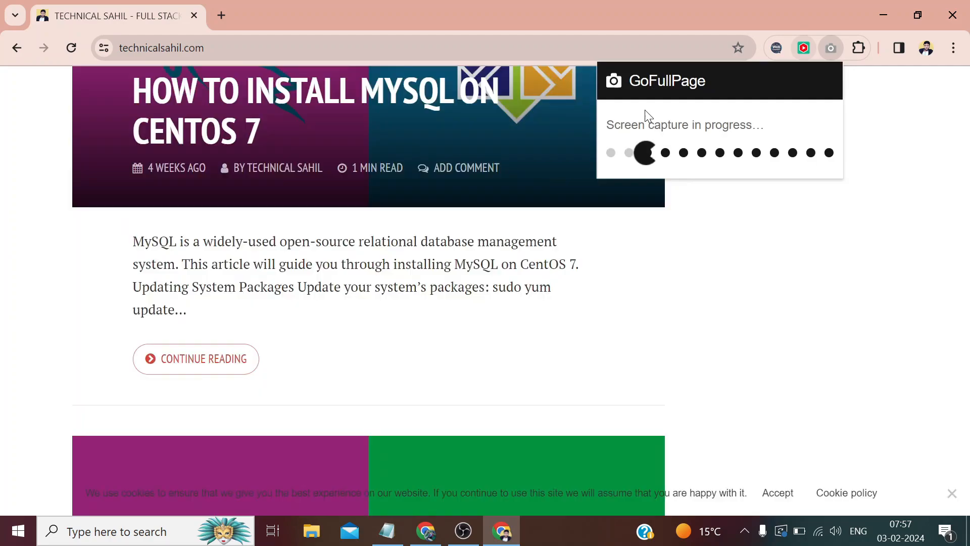
scroll(down, 3)
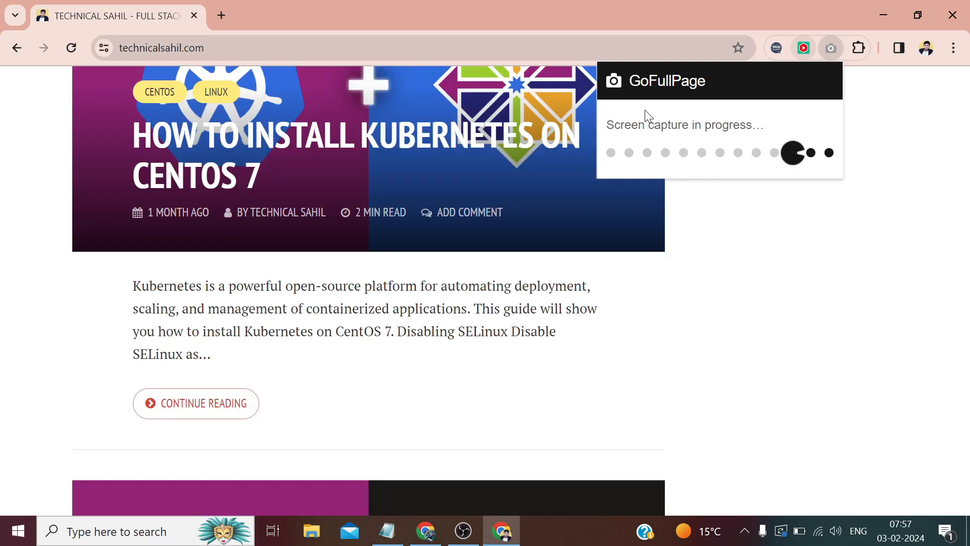
scroll(down, 3)
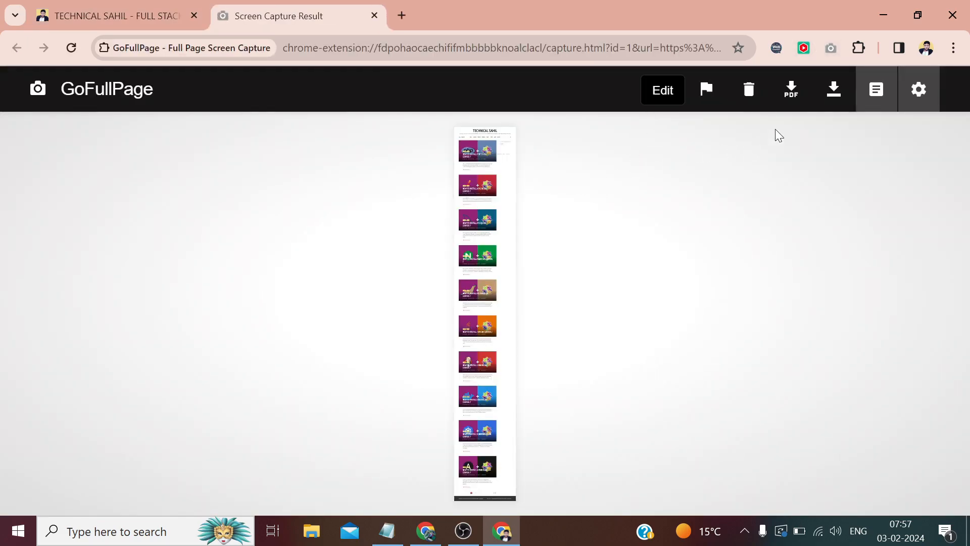
mouse_move(790, 88)
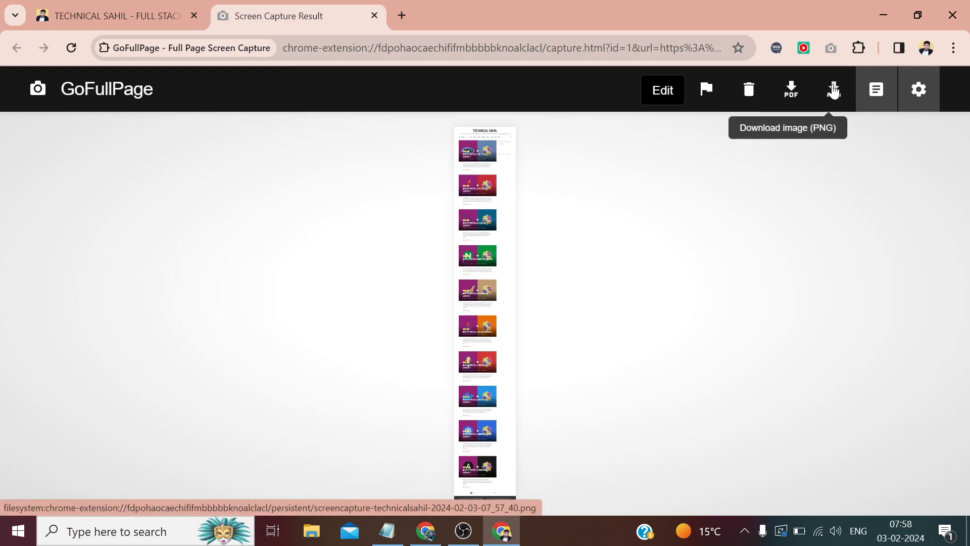
Download the capture as PNG, allowing GoFullPage to manage downloads
click(832, 89)
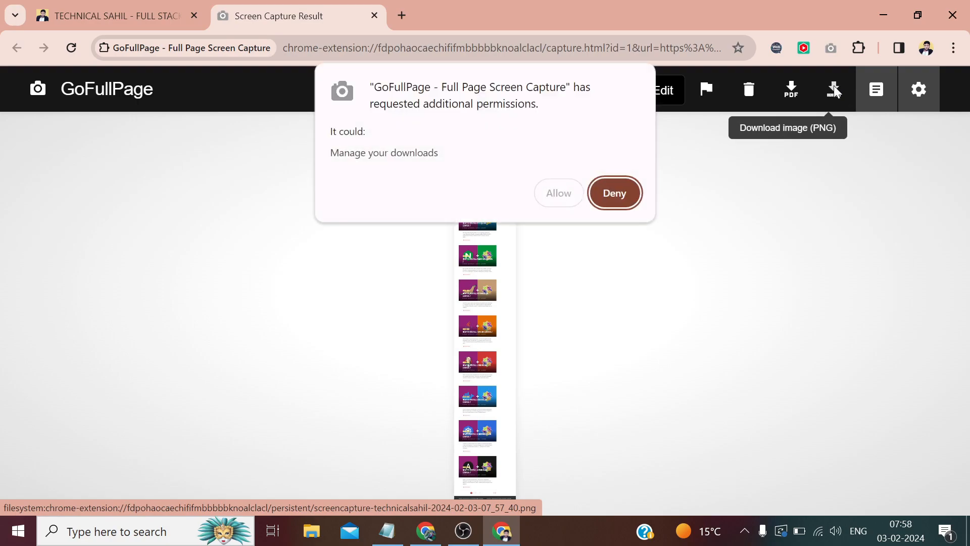
click(613, 193)
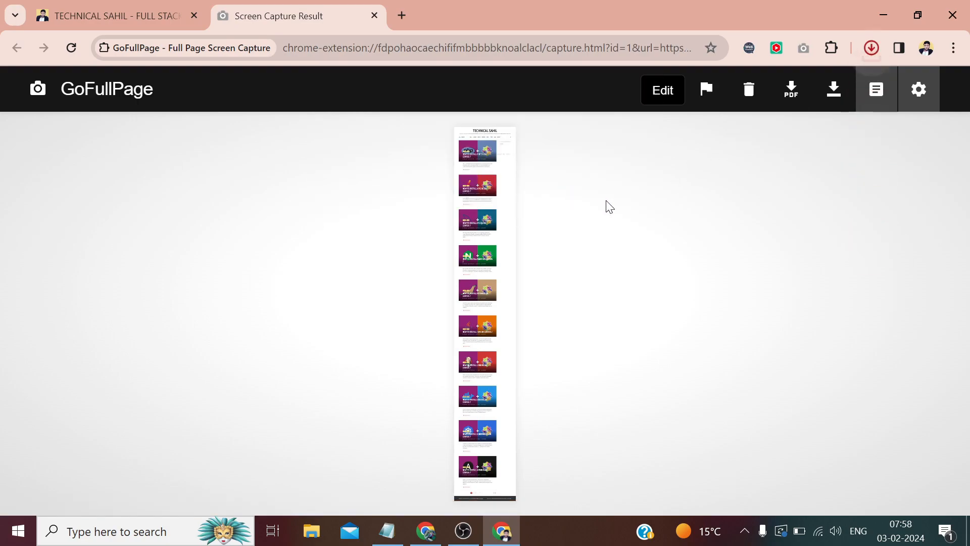